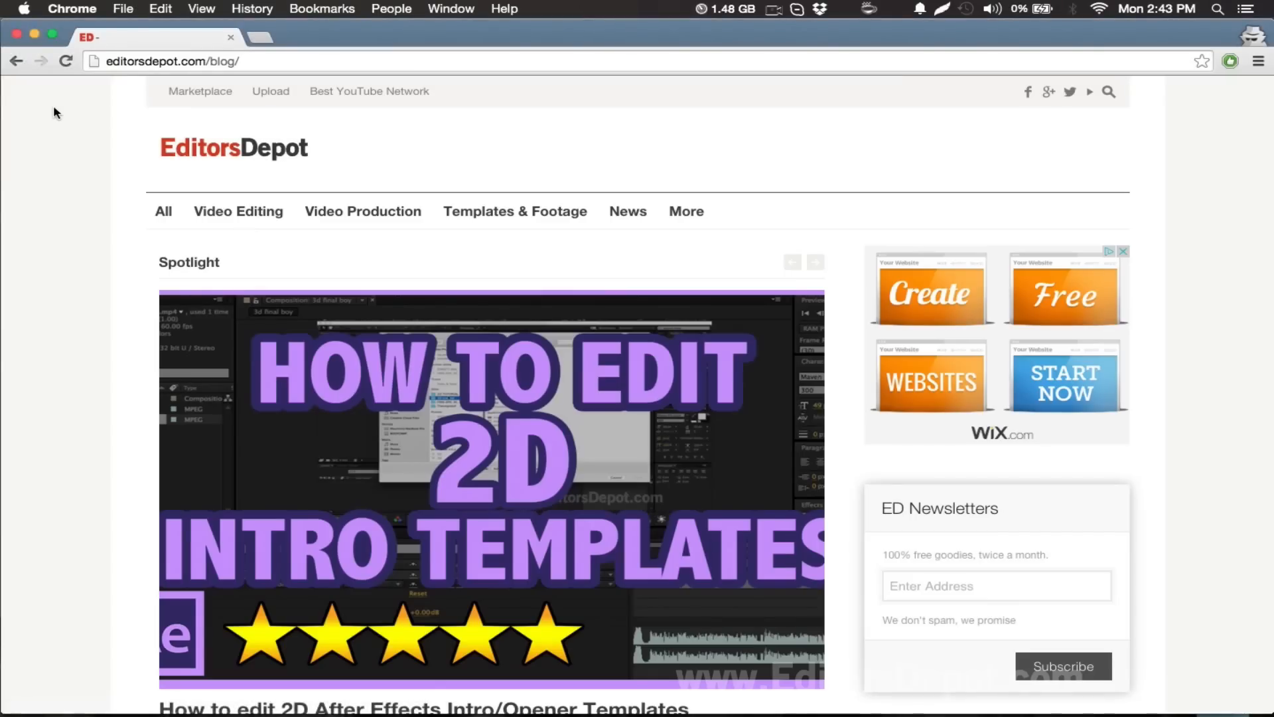
# Step: Delete the old title letters in Edit Mode and begin typing the new ones (N, e, r)
pyautogui.scroll(-3)
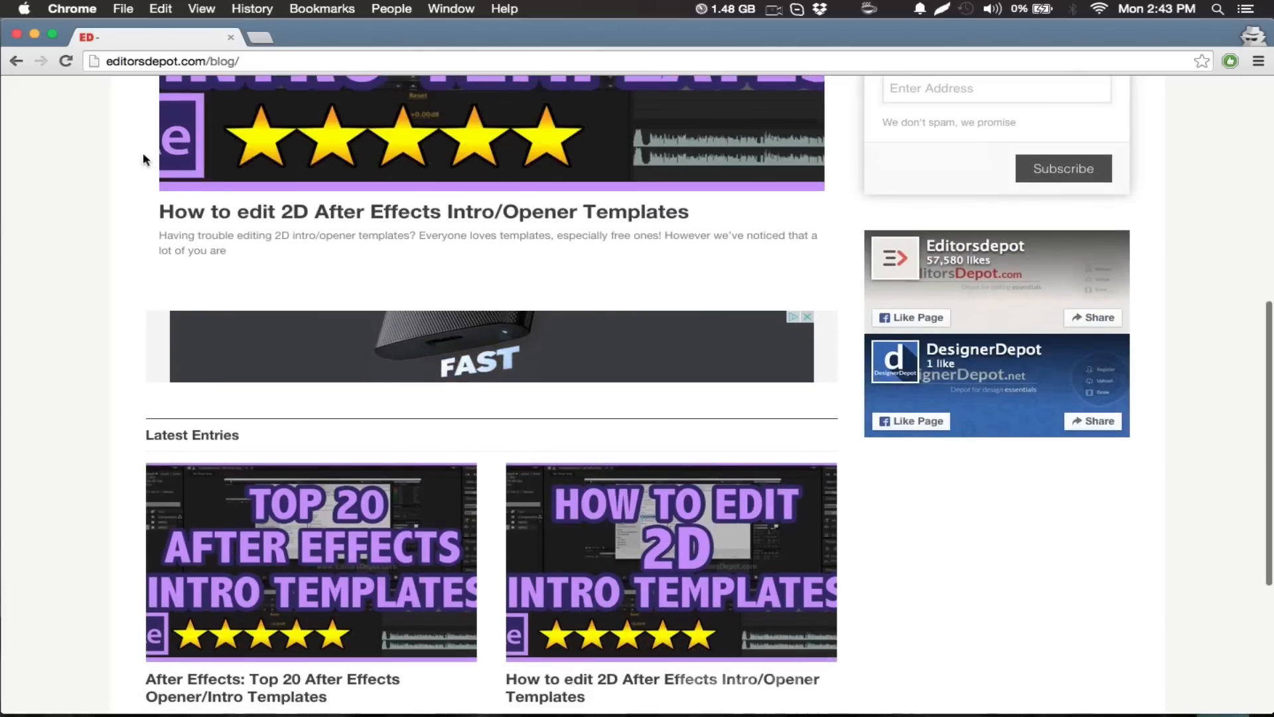
pyautogui.moveTo(406, 532)
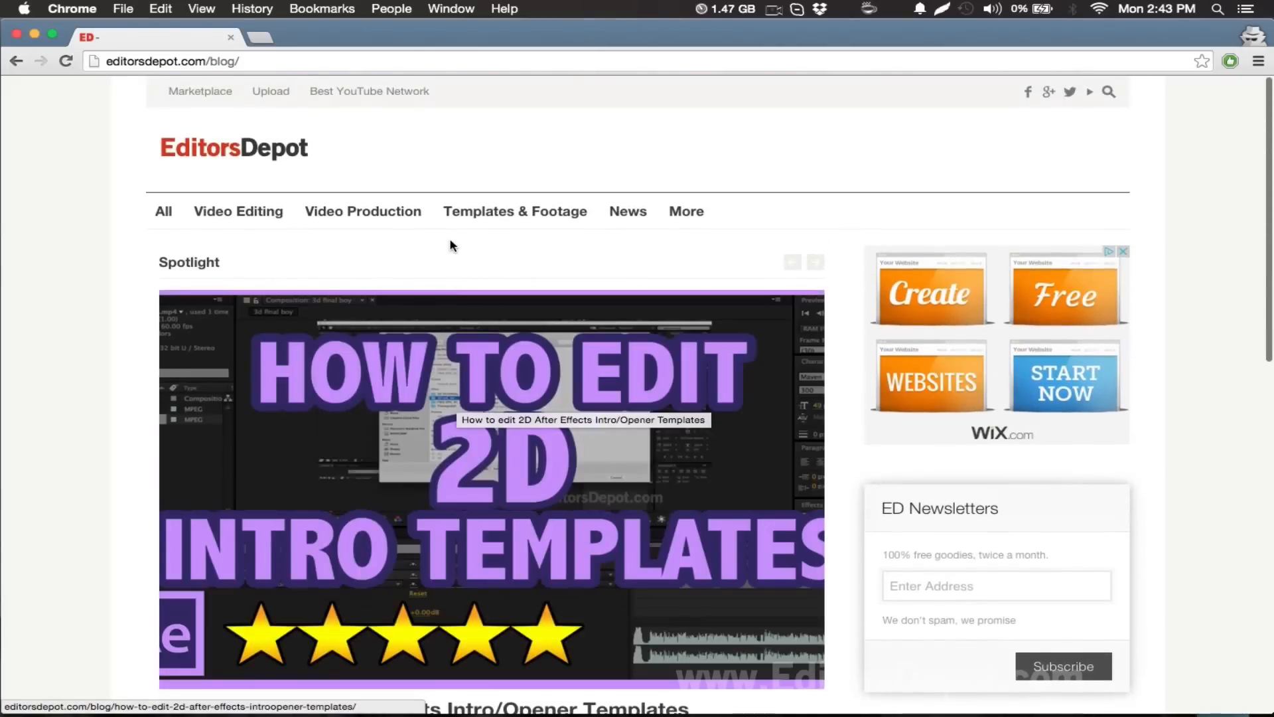
pyautogui.moveTo(515, 211)
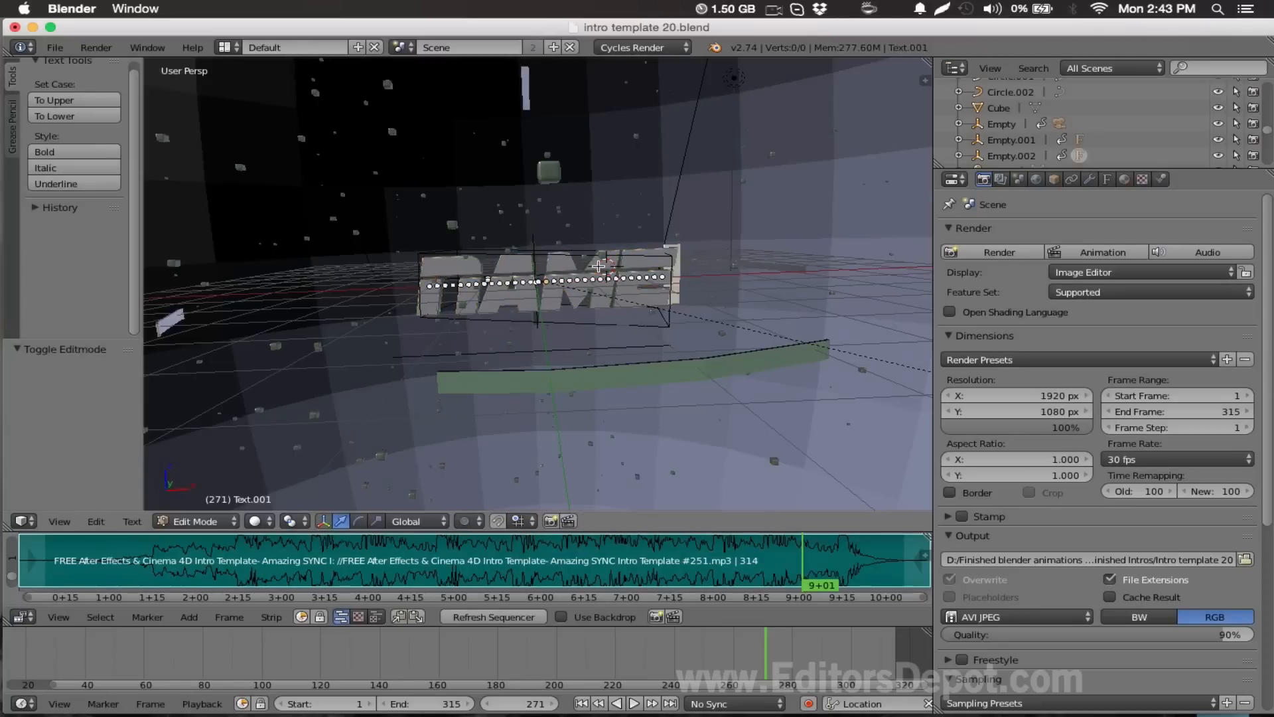
pyautogui.press('x')
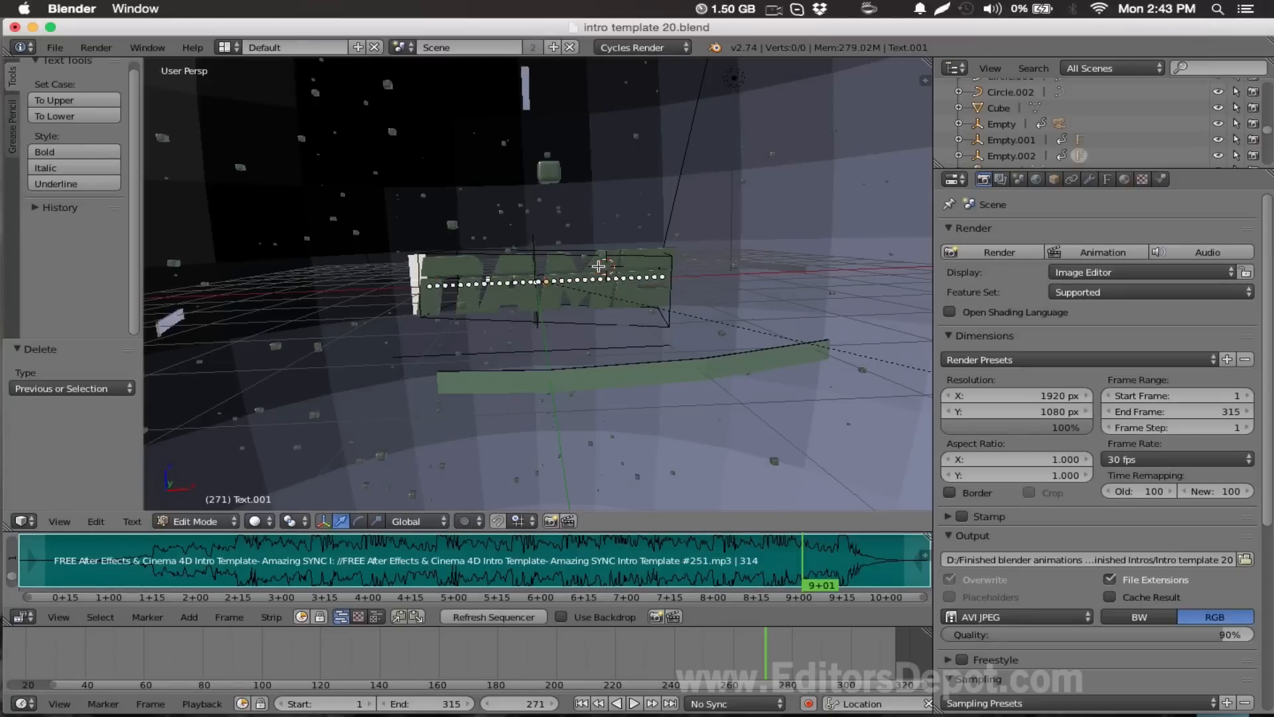
pyautogui.write('N')
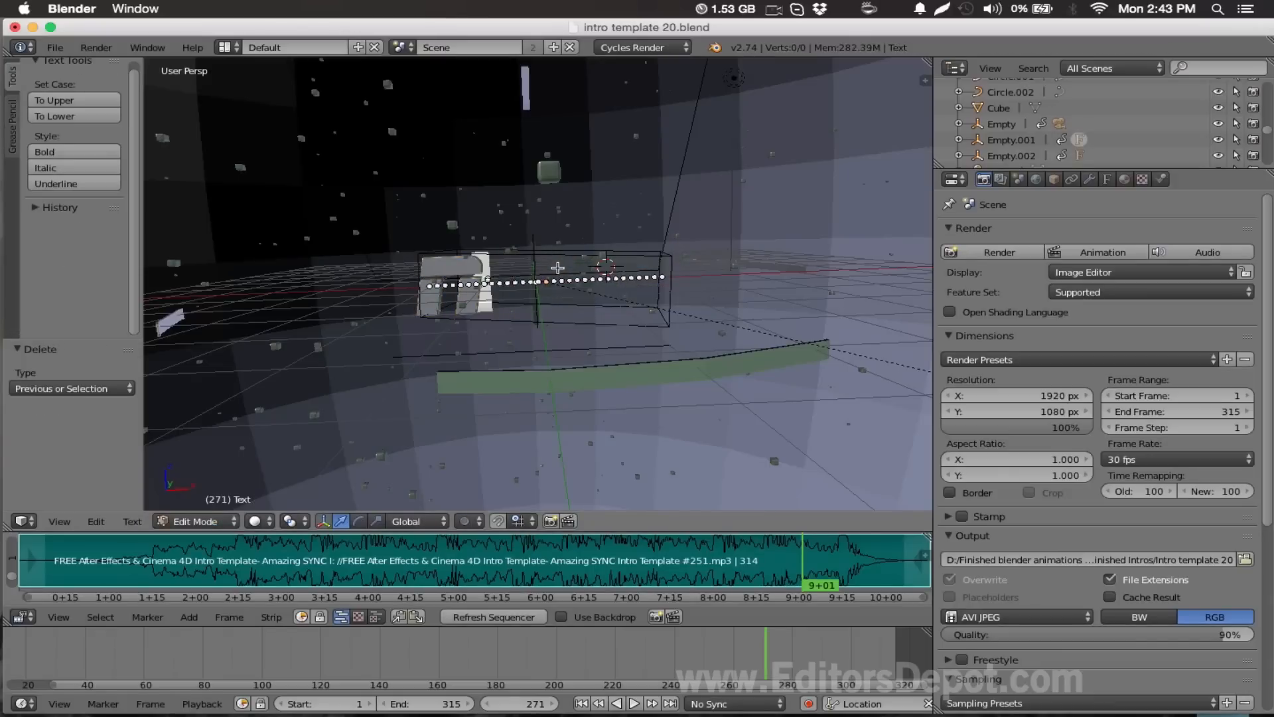
pyautogui.write('e')
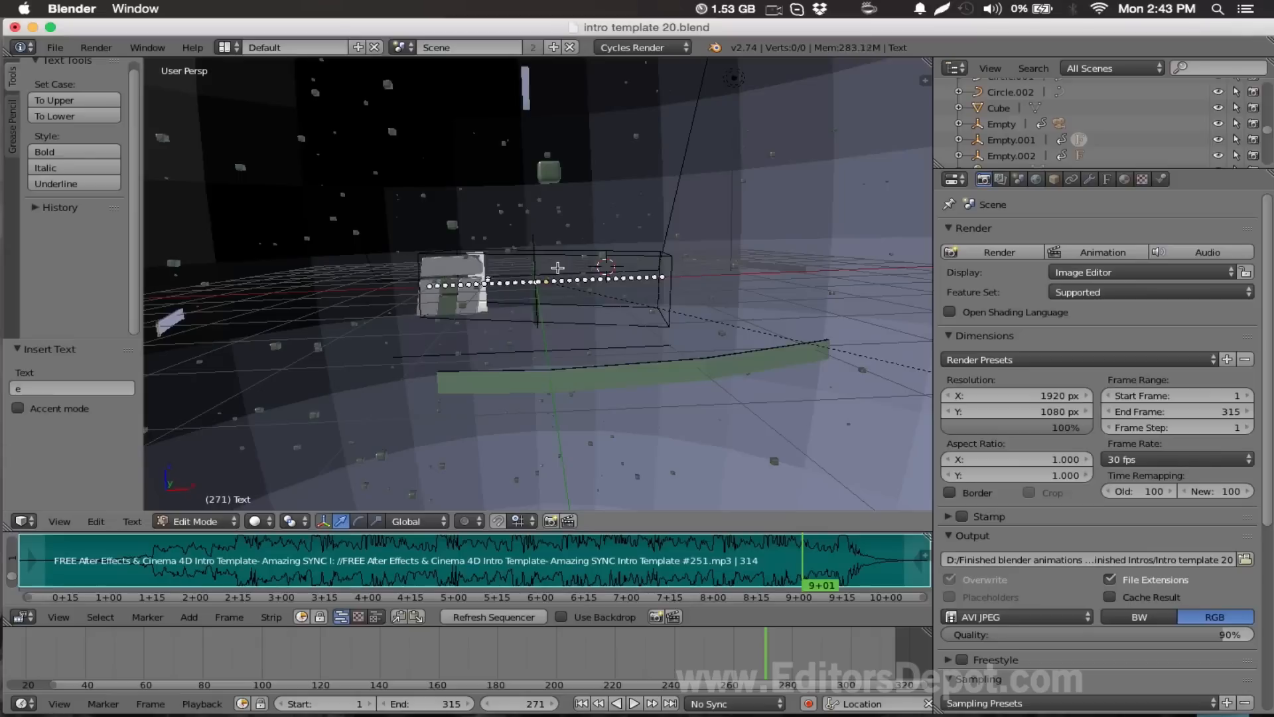
pyautogui.write('r')
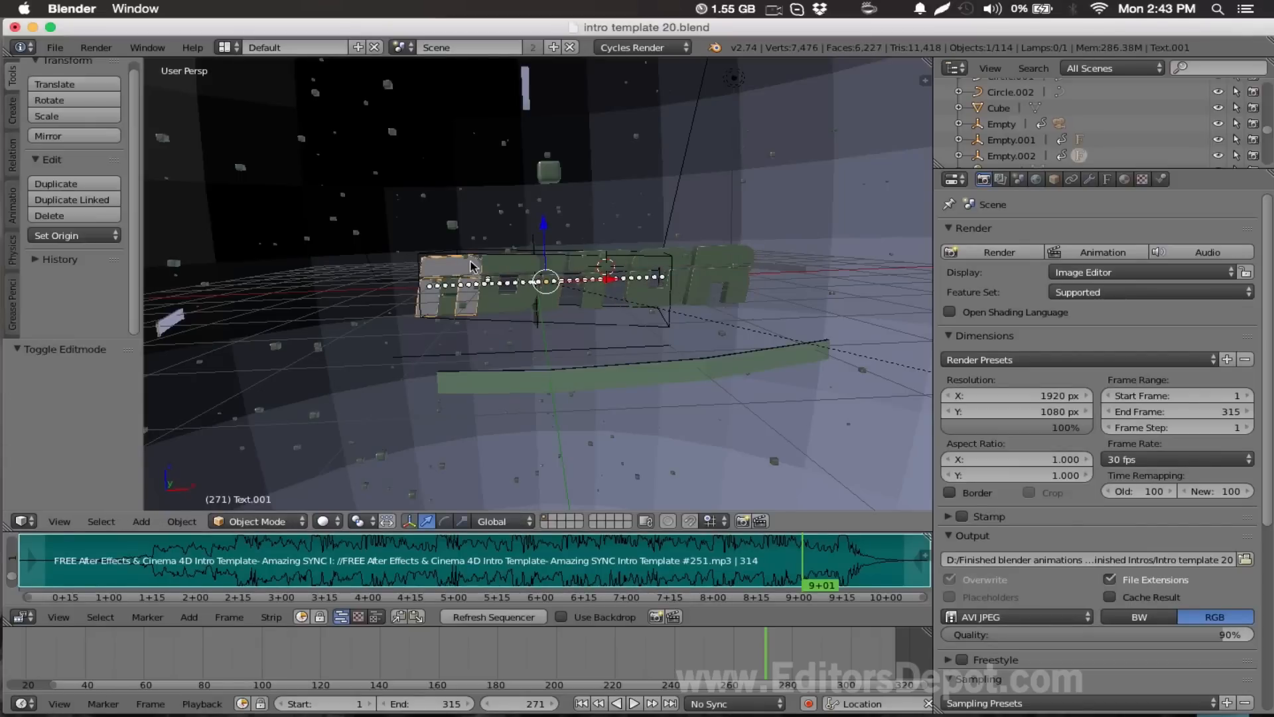
# Step: Select the other title text object so the full title reads EDITOR, centred along X
pyautogui.click(256, 520)
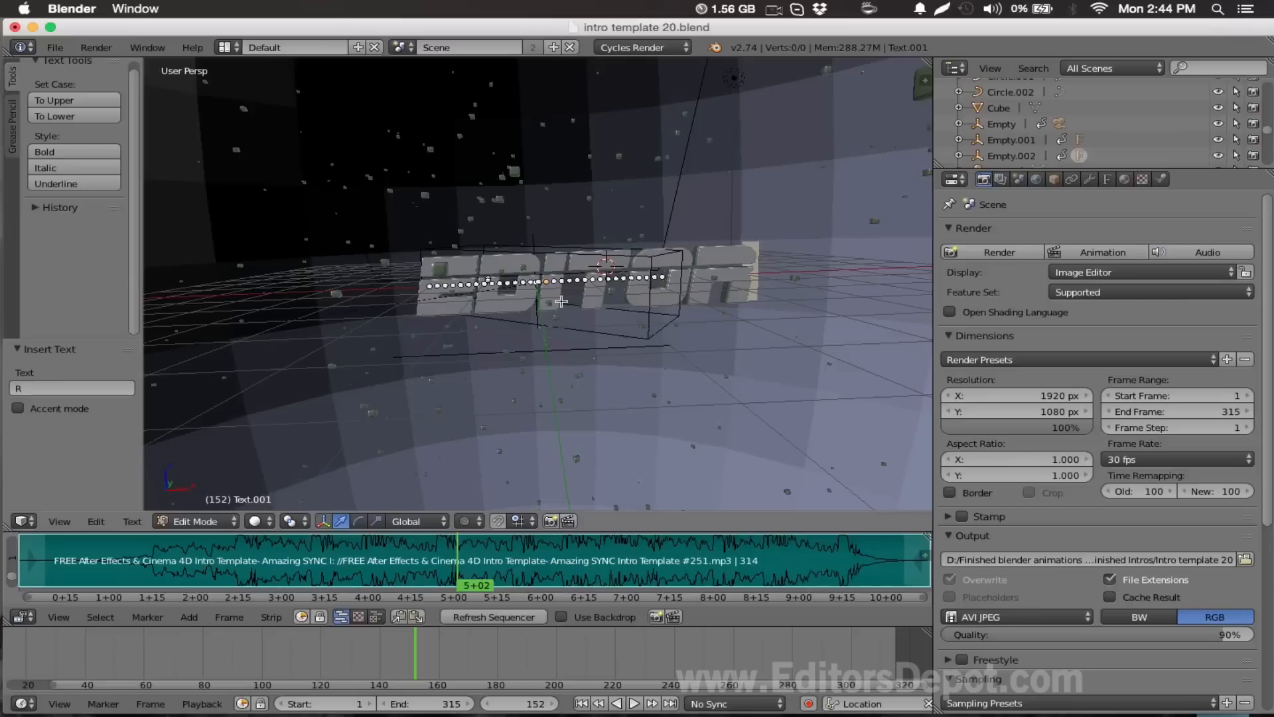
pyautogui.moveTo(577, 263)
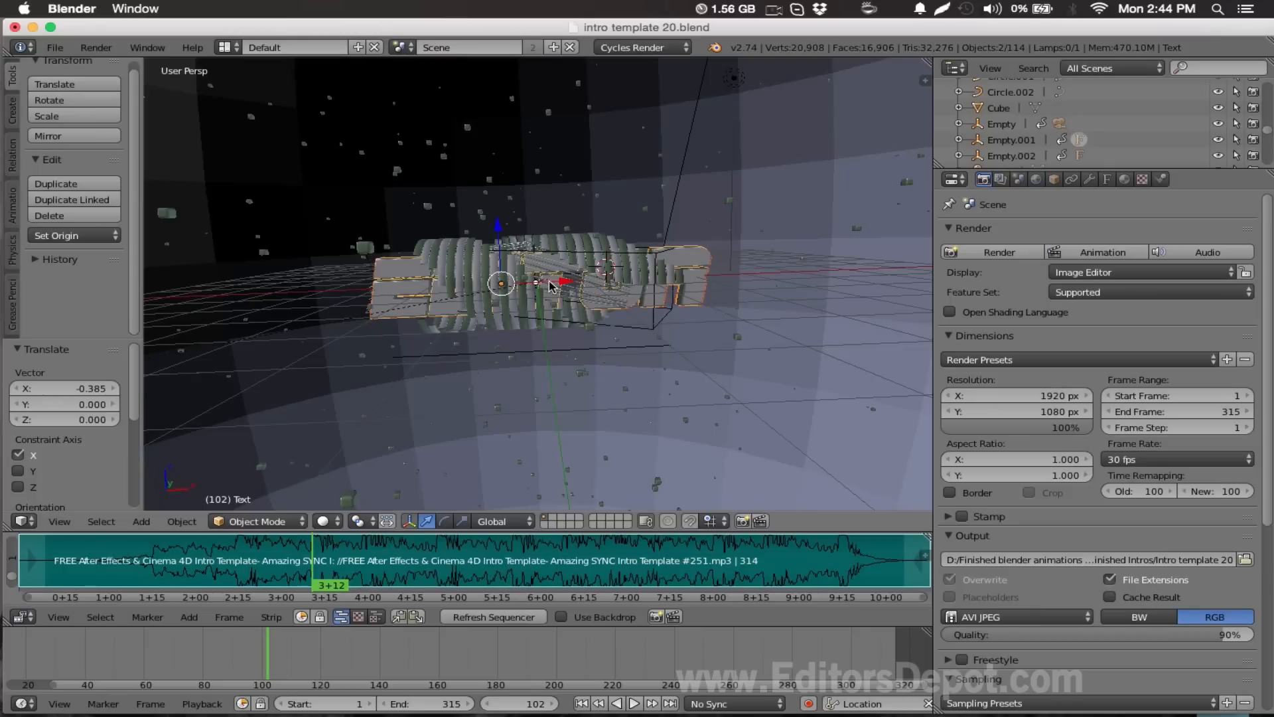
pyautogui.click(428, 561)
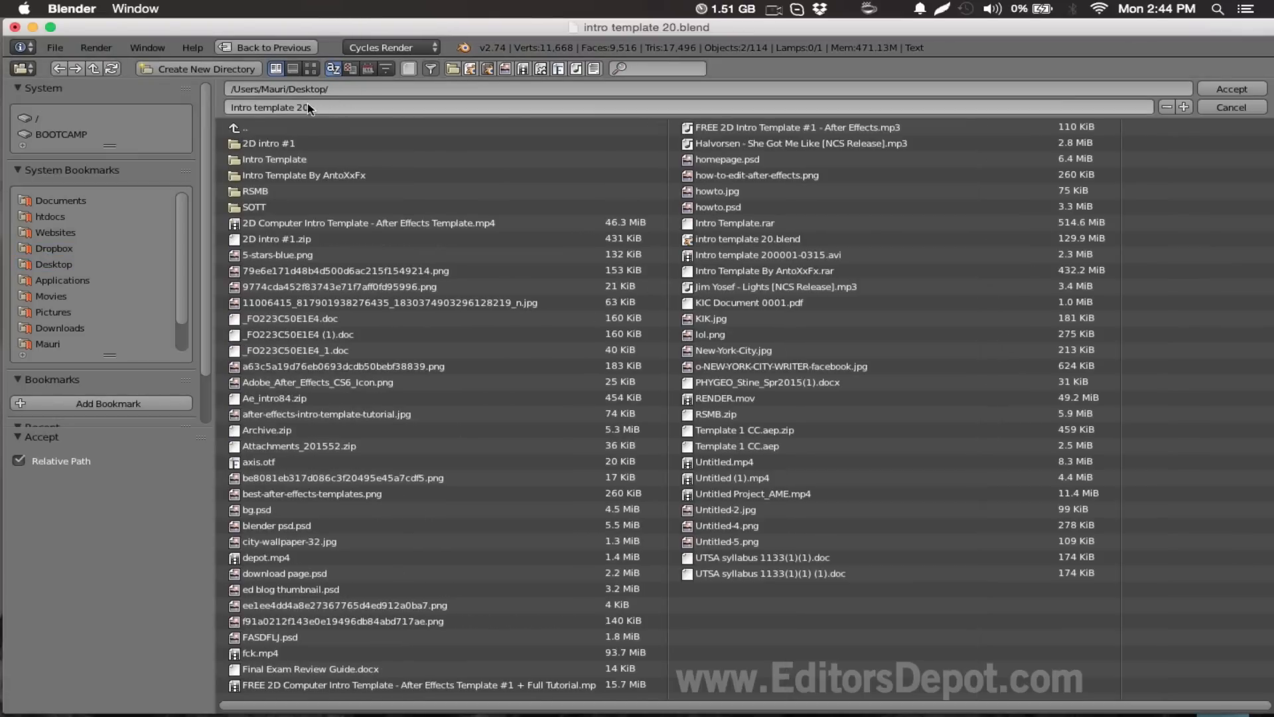
# Step: Enter the new render output path in the file browser and accept it
pyautogui.write('LASDKJFALSDFKJASLJ')
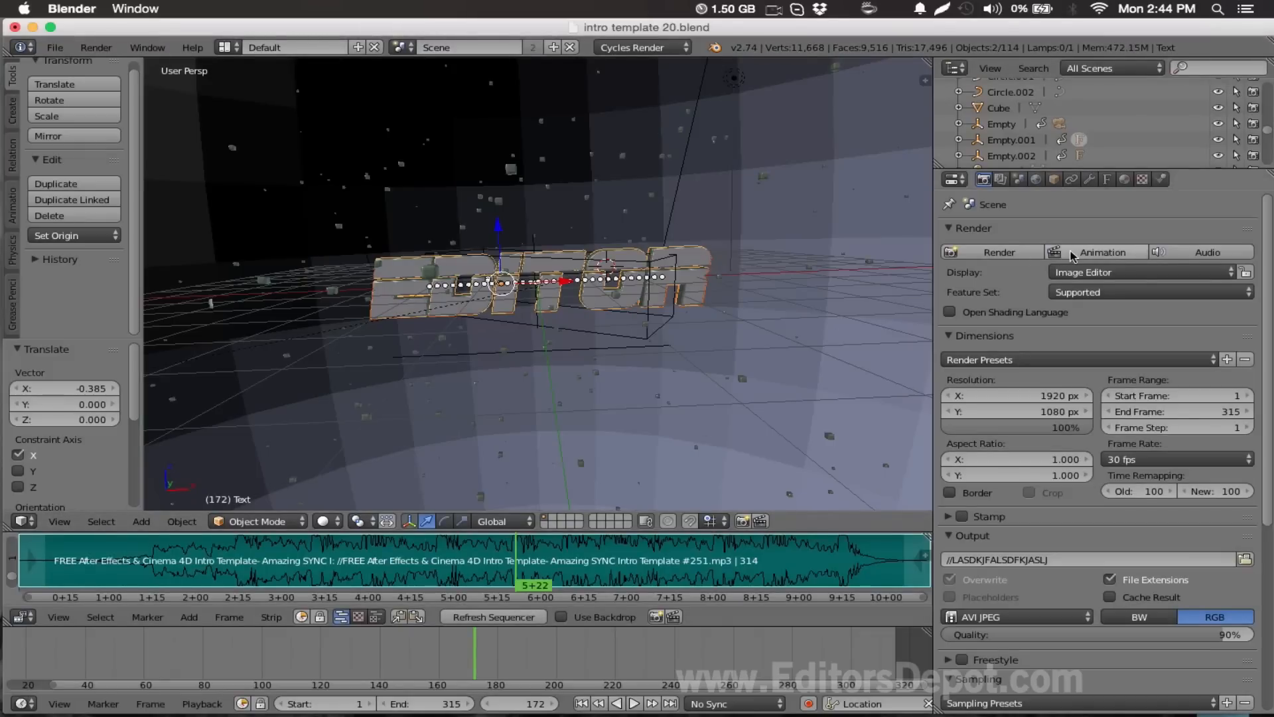
pyautogui.moveTo(1103, 252)
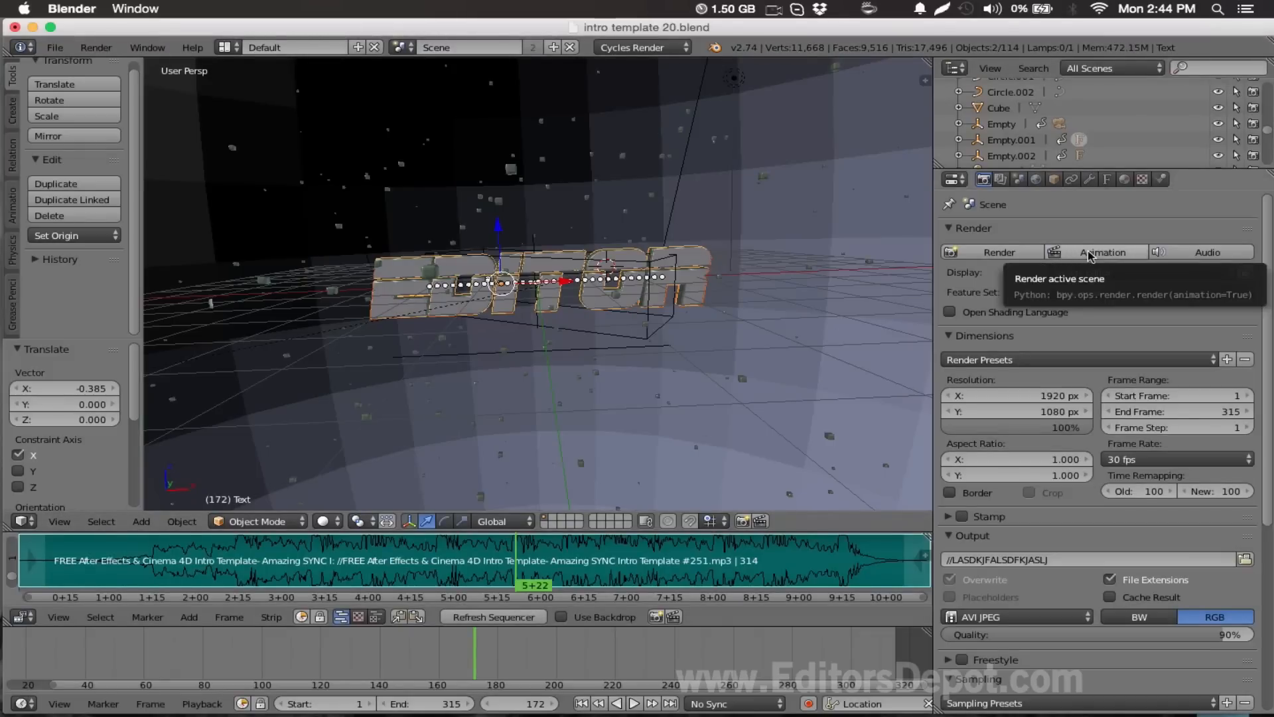
# Step: Launch the Animation render of the whole intro from the Render panel
pyautogui.click(1101, 252)
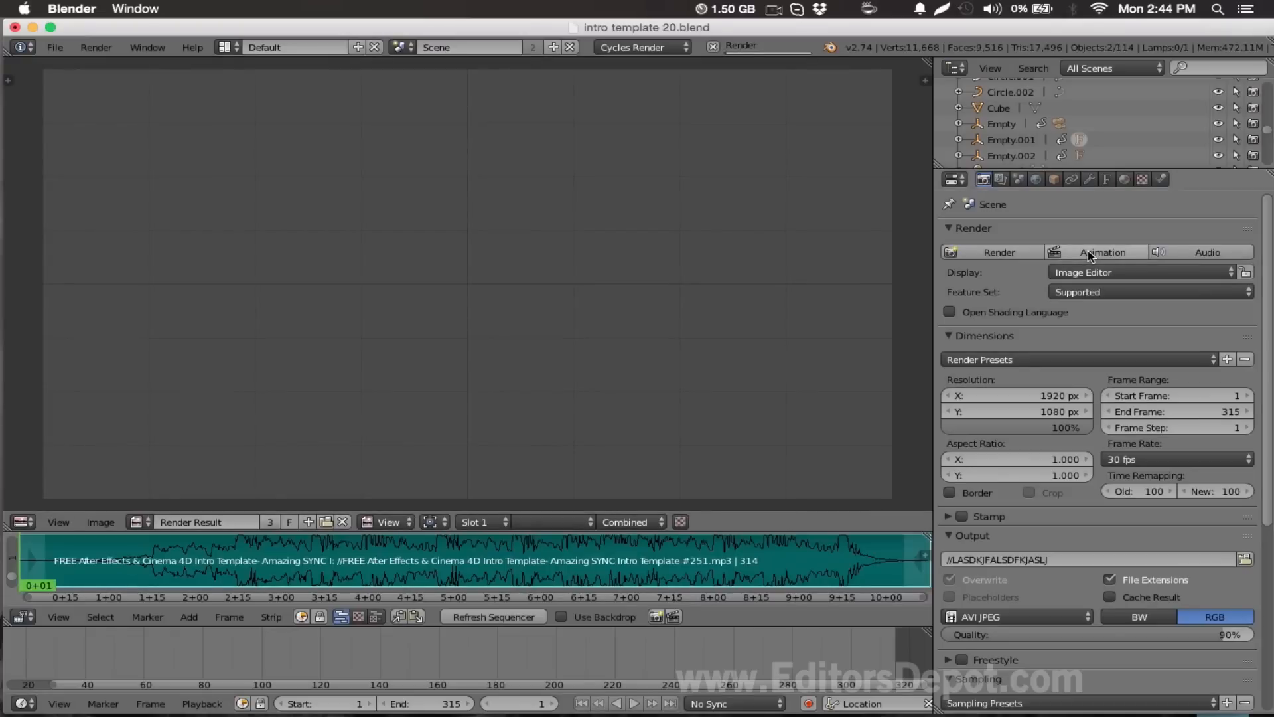